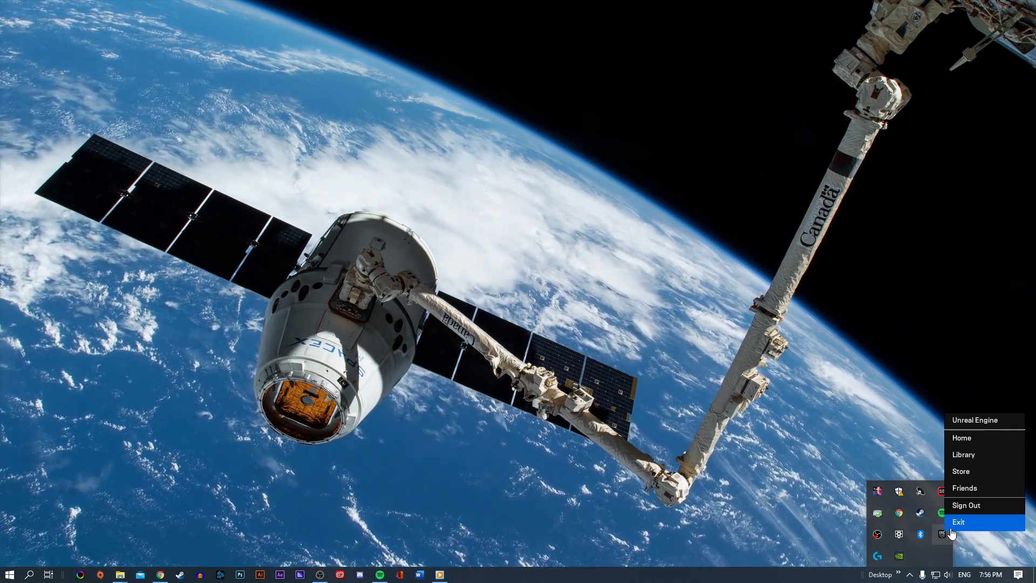
# - Exit the Epic Games launcher completely from the system tray menu
pyautogui.click(958, 522)
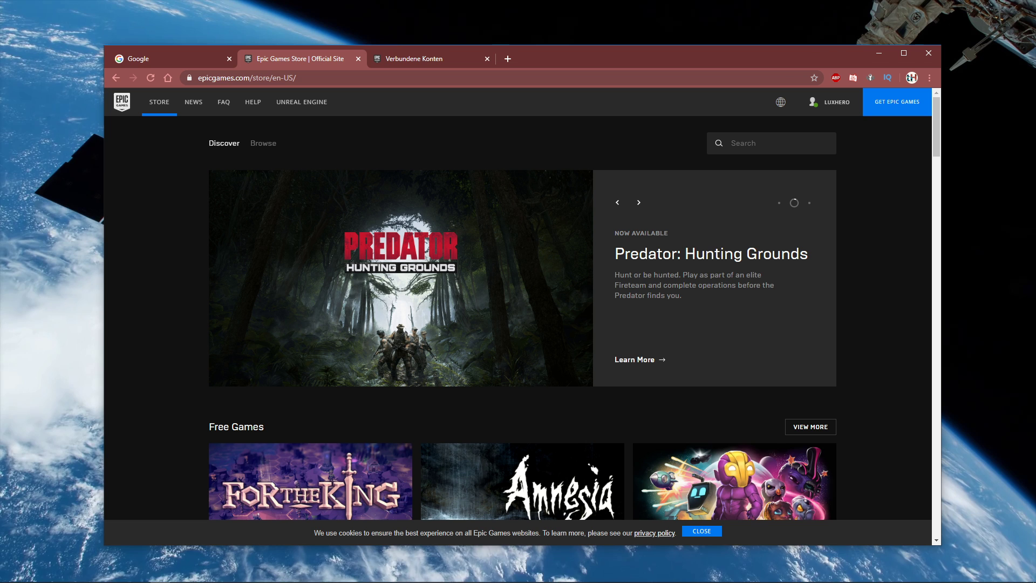
pyautogui.moveTo(555, 159)
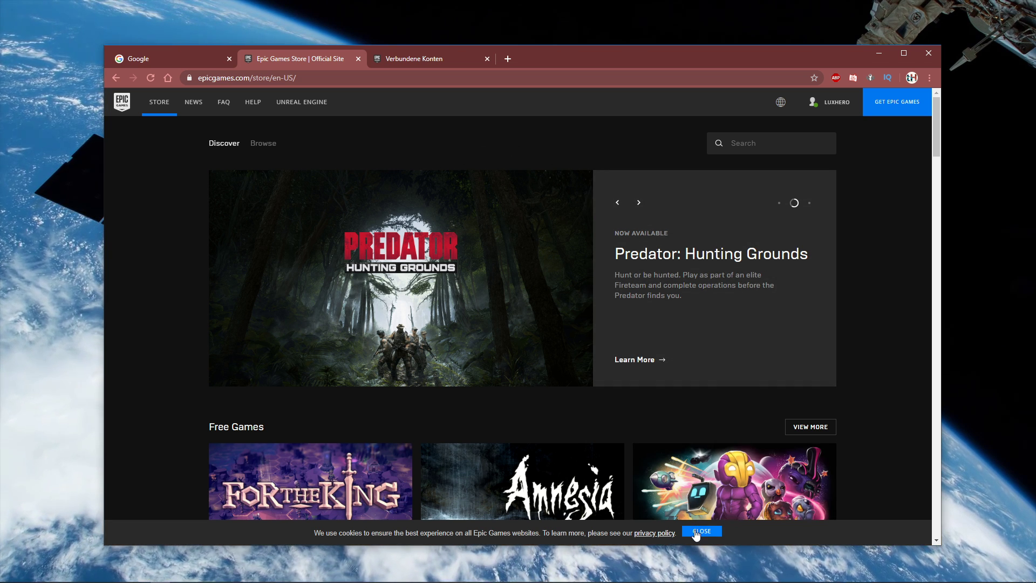
# - Close the cookie banner on the signed-in Epic Games Store page
pyautogui.click(702, 531)
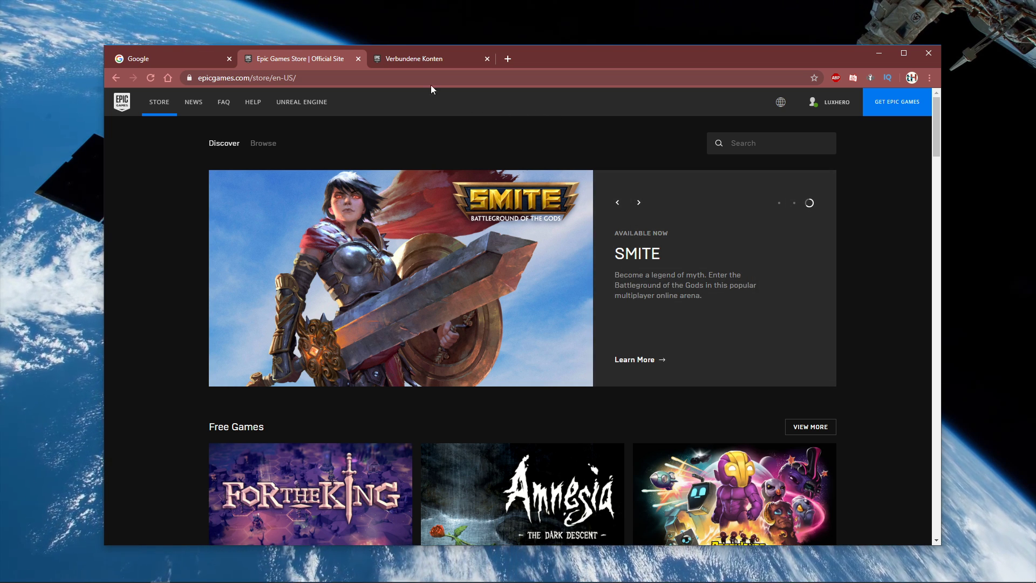
# - Show the Verbundene Konten page without its cookie banner, reviewing Google and Twitch as linked
pyautogui.click(428, 59)
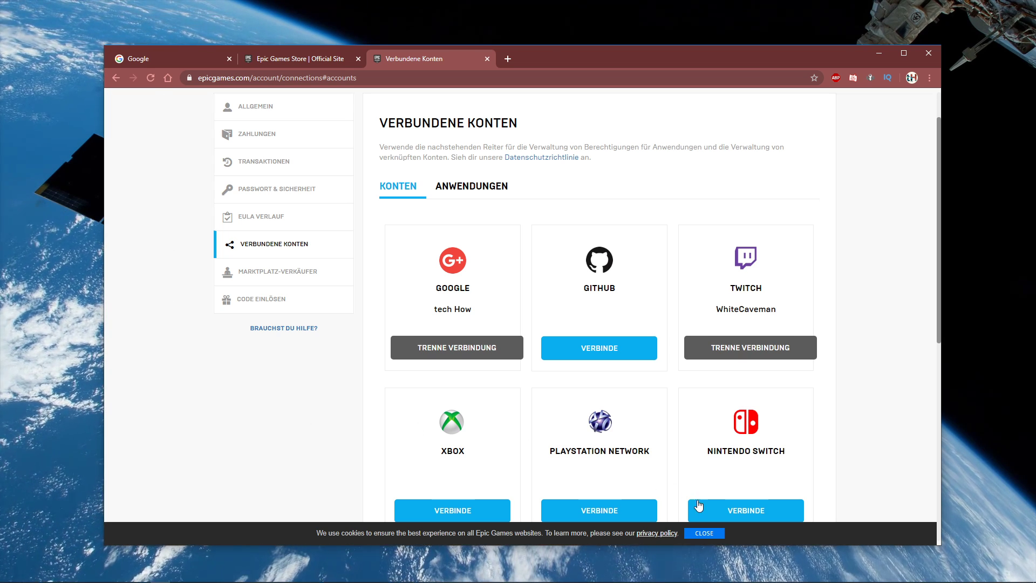
pyautogui.click(704, 532)
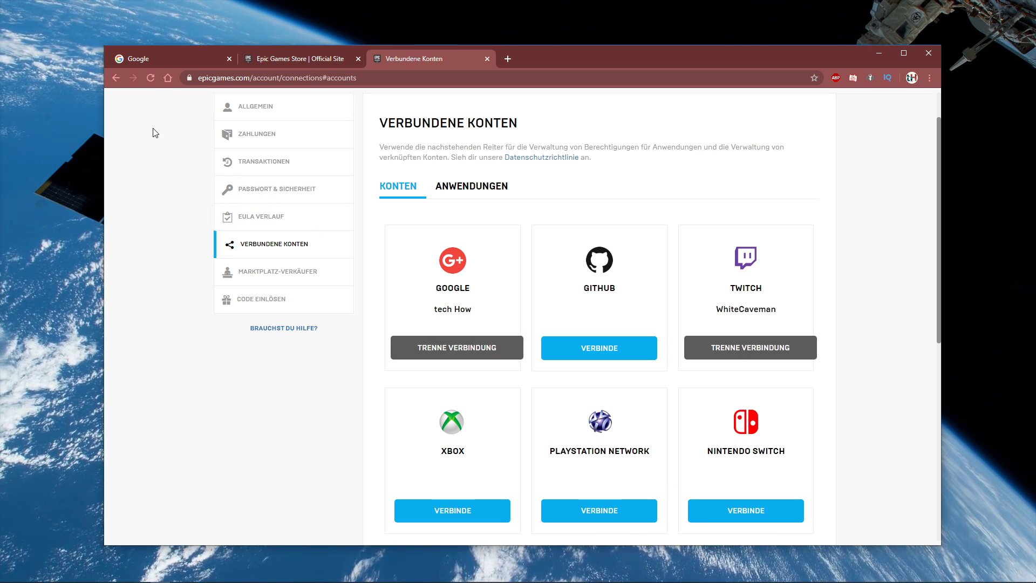
pyautogui.scroll(-3)
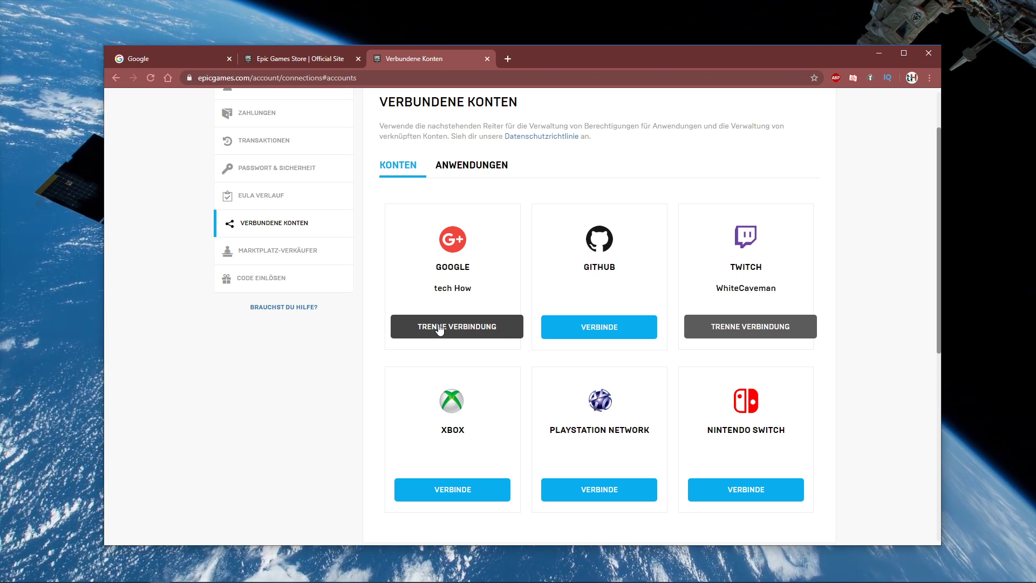
pyautogui.moveTo(452, 480)
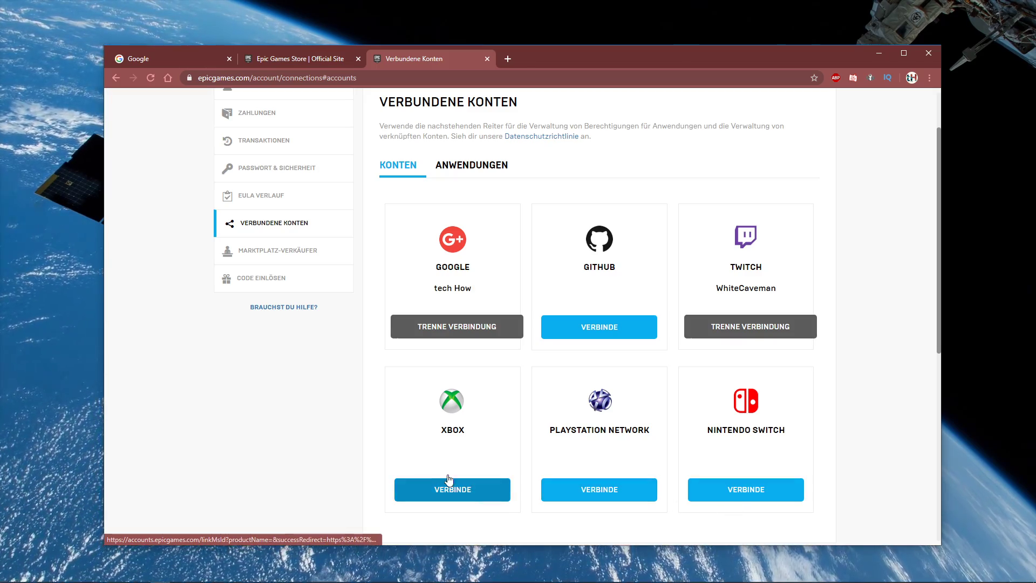
pyautogui.moveTo(859, 74)
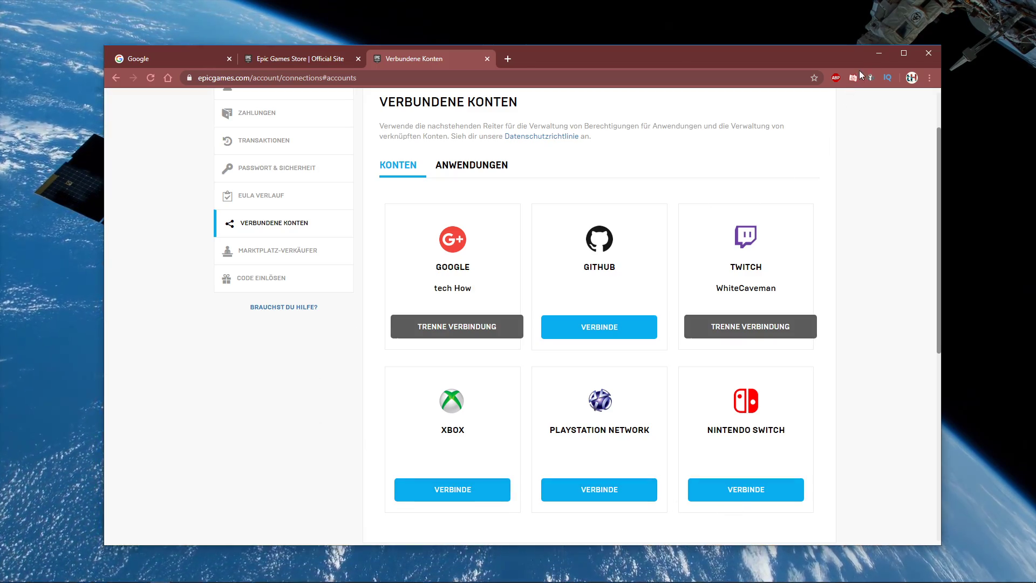